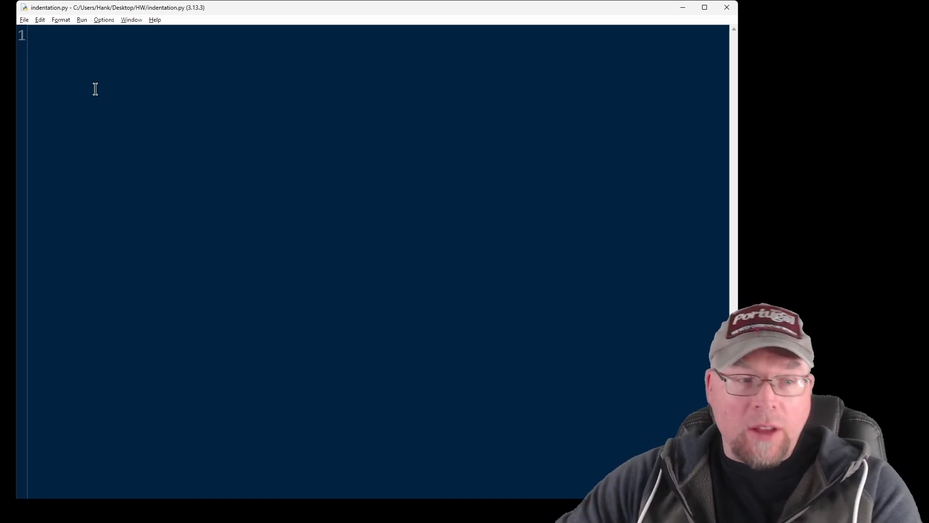
Write 'if True:' with an indented print("This is part of the code block.").
text(if)
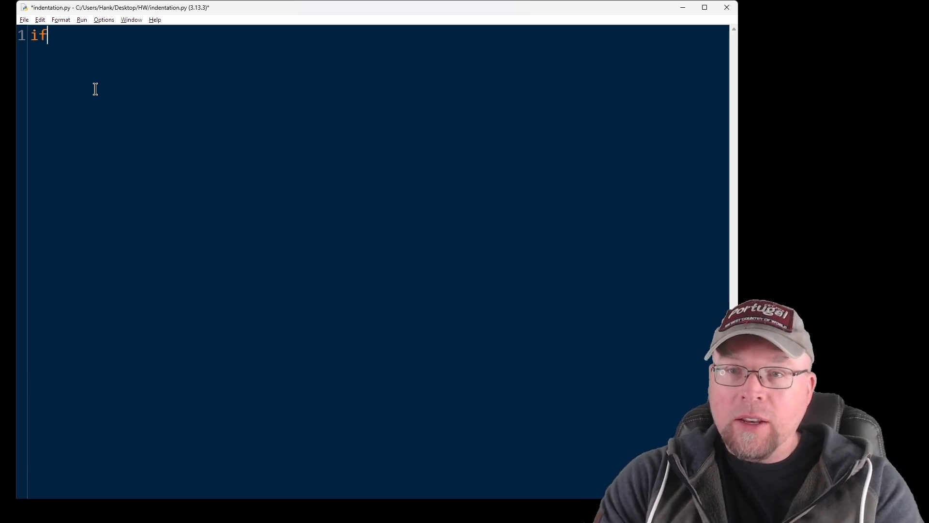
text(True:)
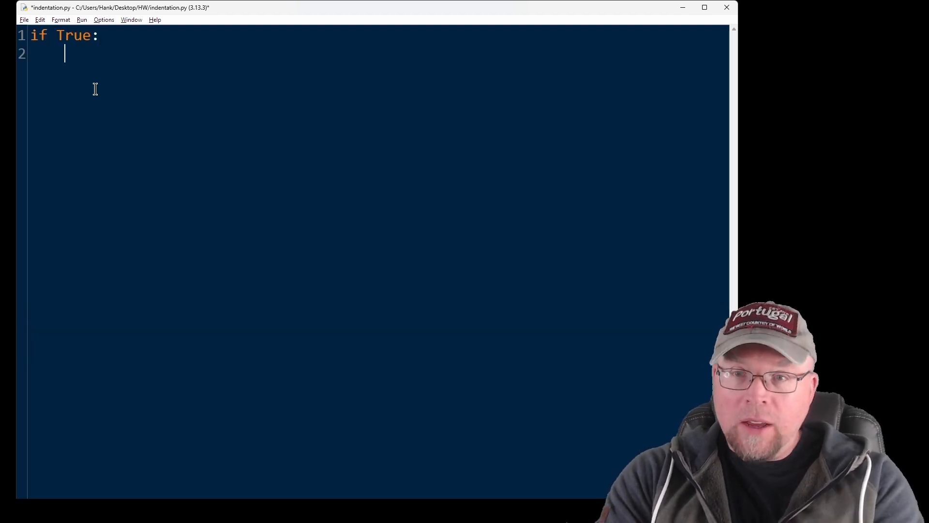
text(print)
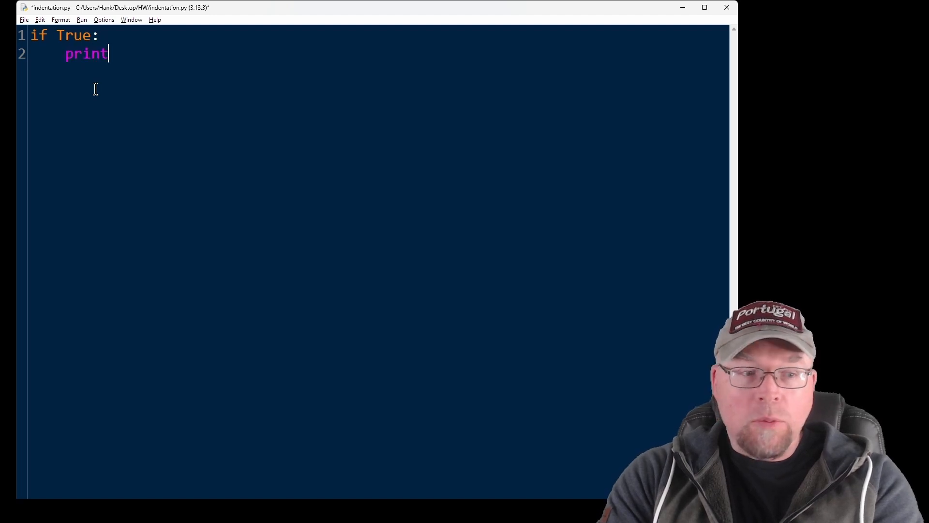
text(("Th)
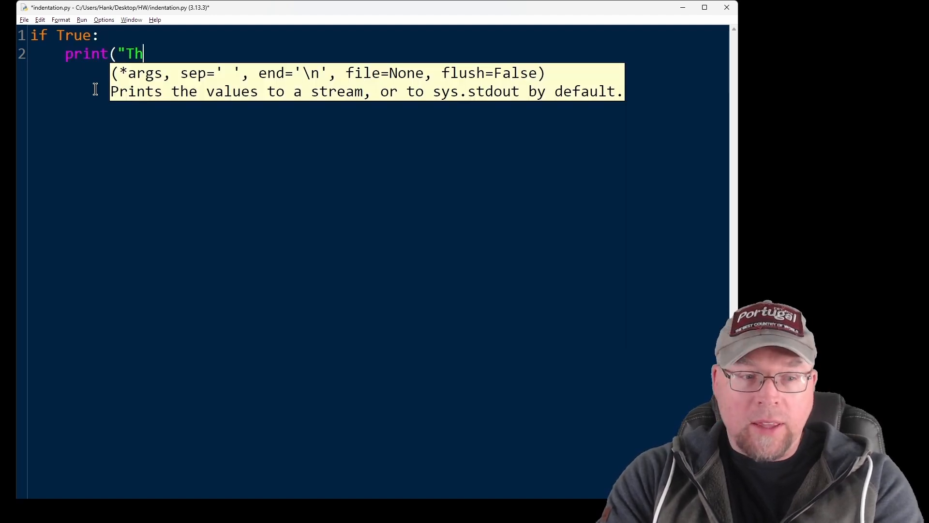
text(is is part of th)
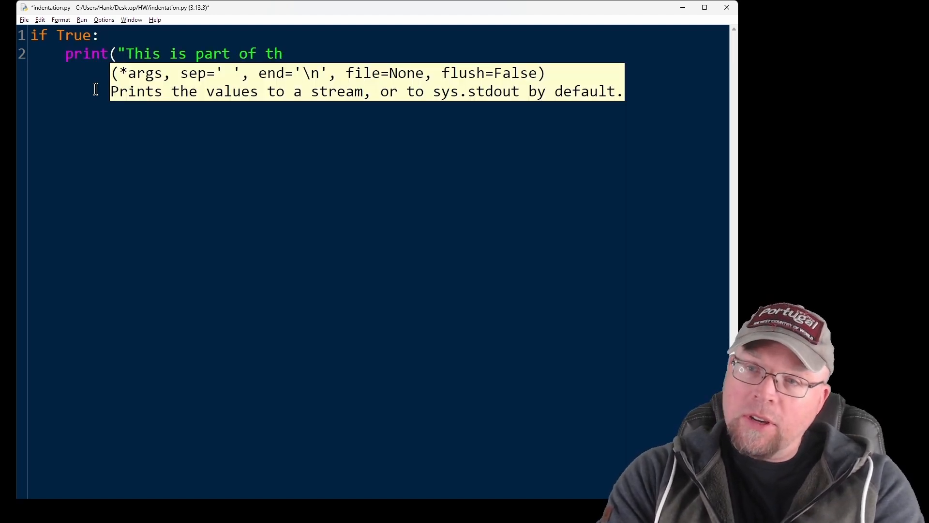
text(e code block.")
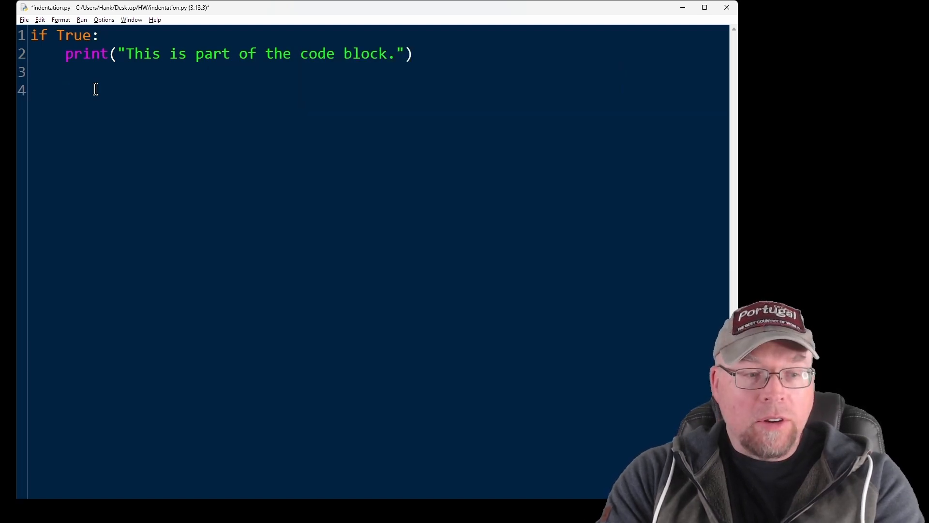
Add an unindented print stating it is outside the block, then select the line.
text(print("This is outside the)
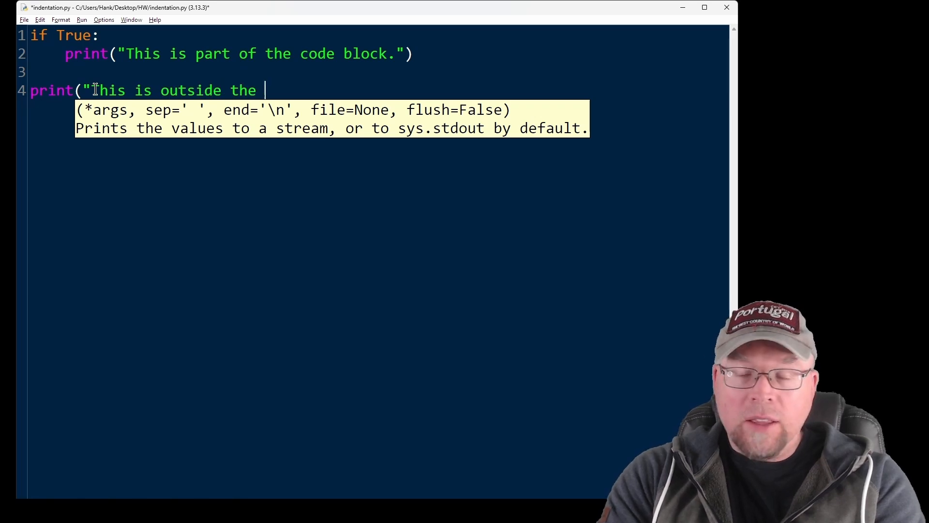
text(block."))
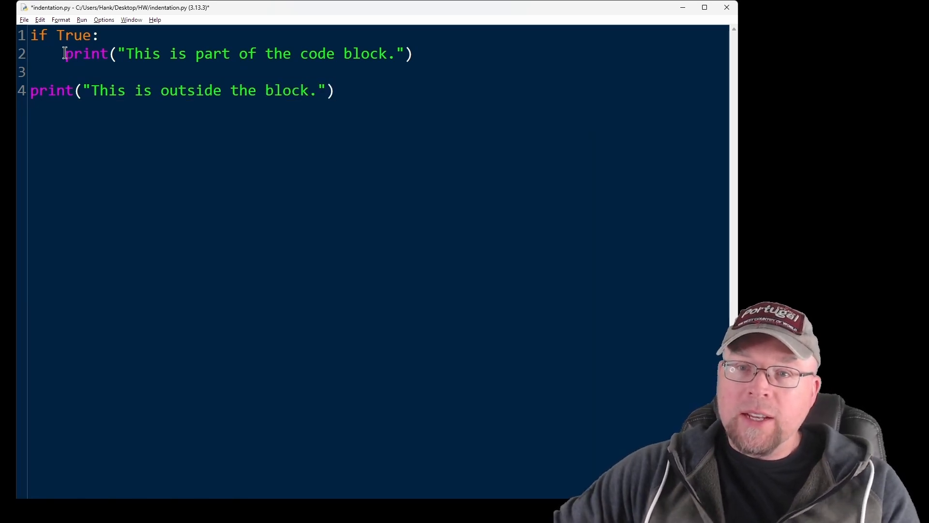
drag(64, 53, 414, 53)
text(x)
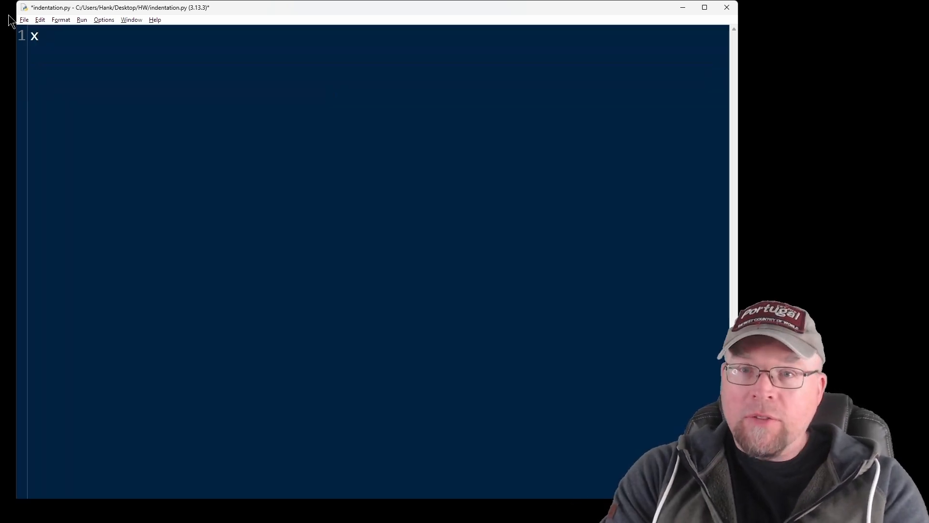
Write x = 10 and 'if x > 5:' with an indented print("x is greater than 5").
text(= 10)
text(if)
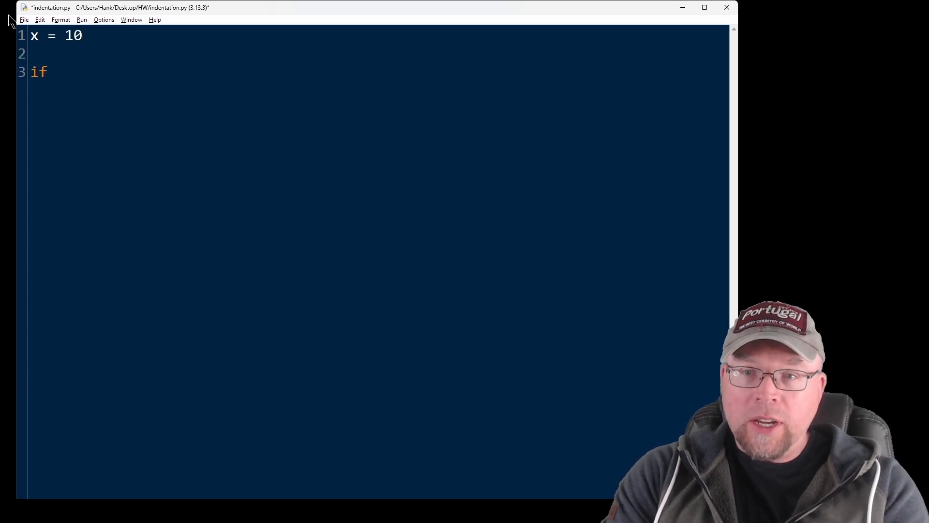
text(x > 5:)
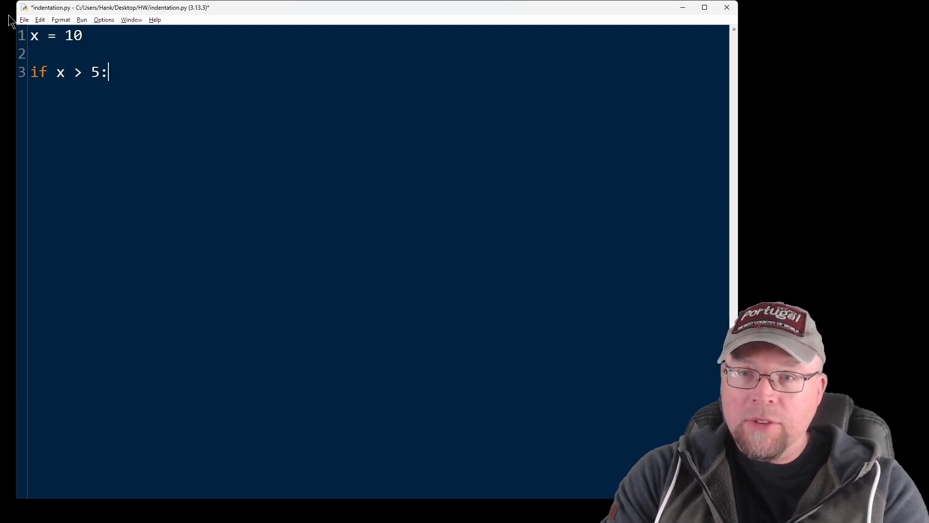
text(pr)
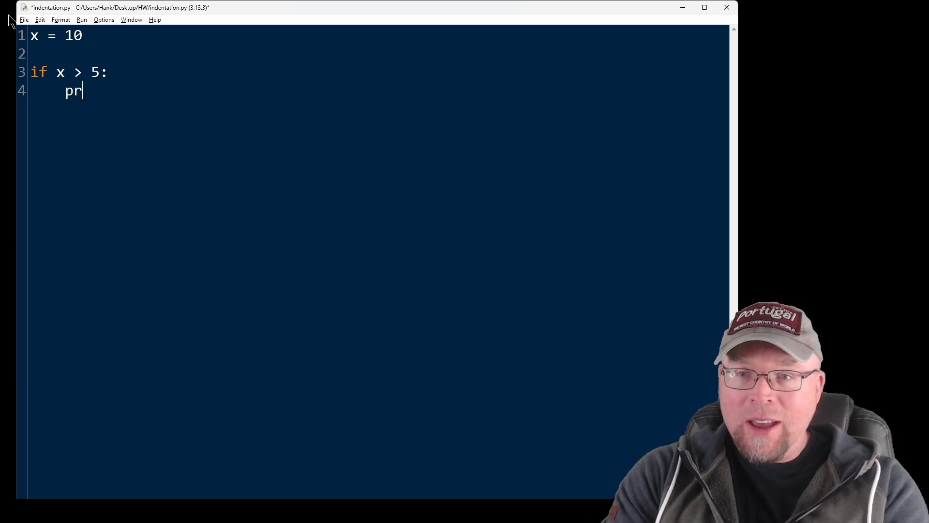
text(int()
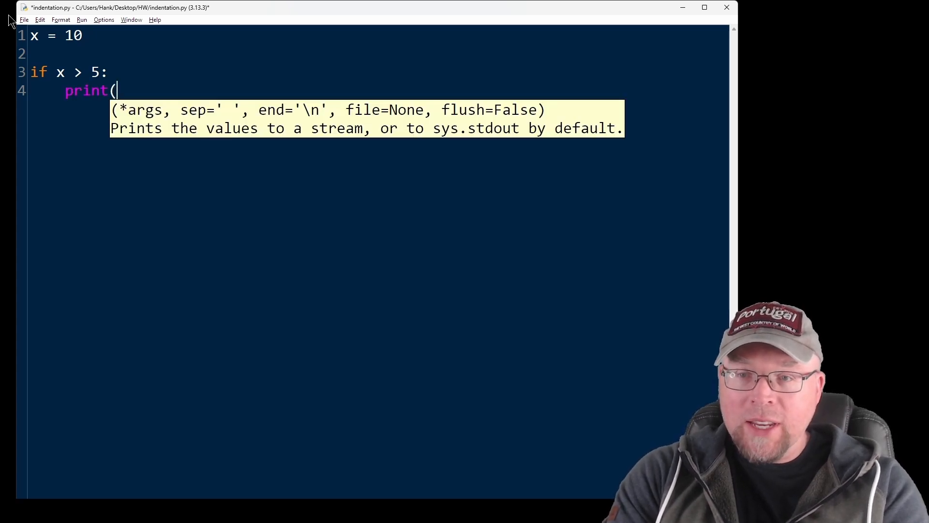
text("x)
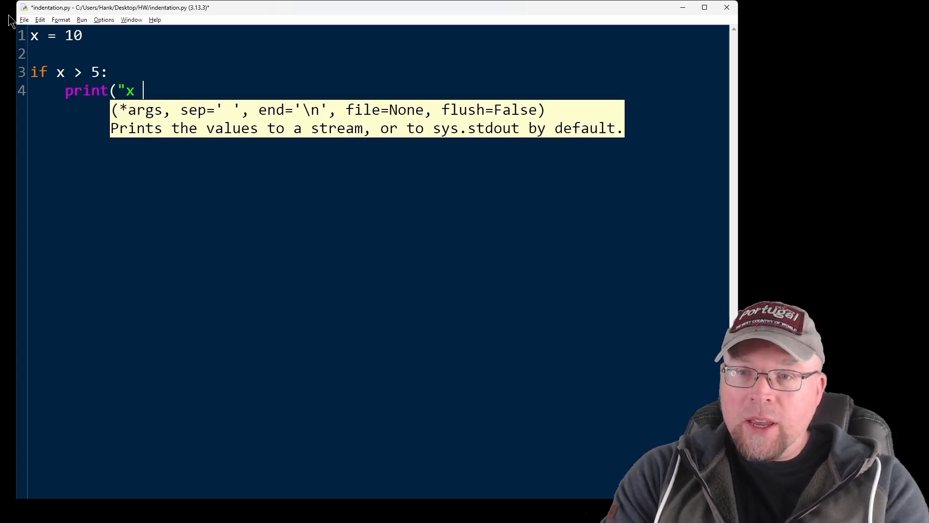
text(is greater t)
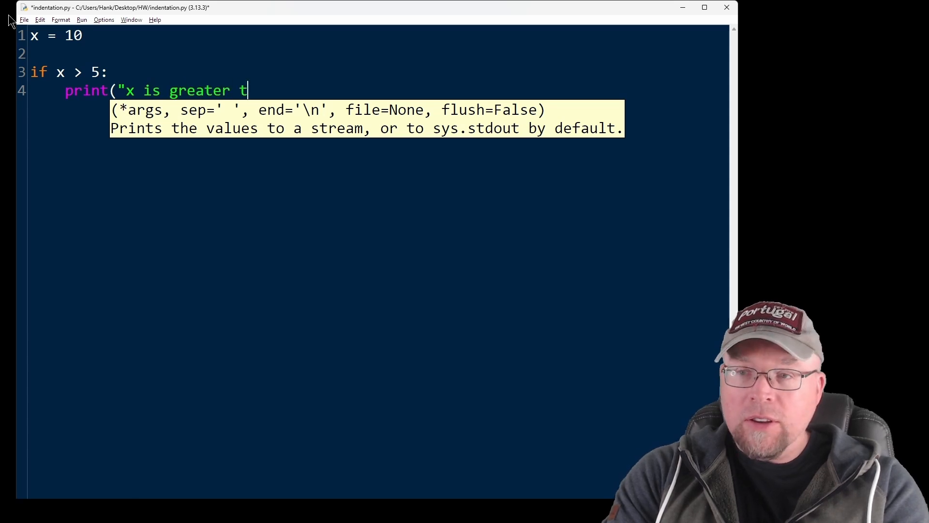
text(han 5")
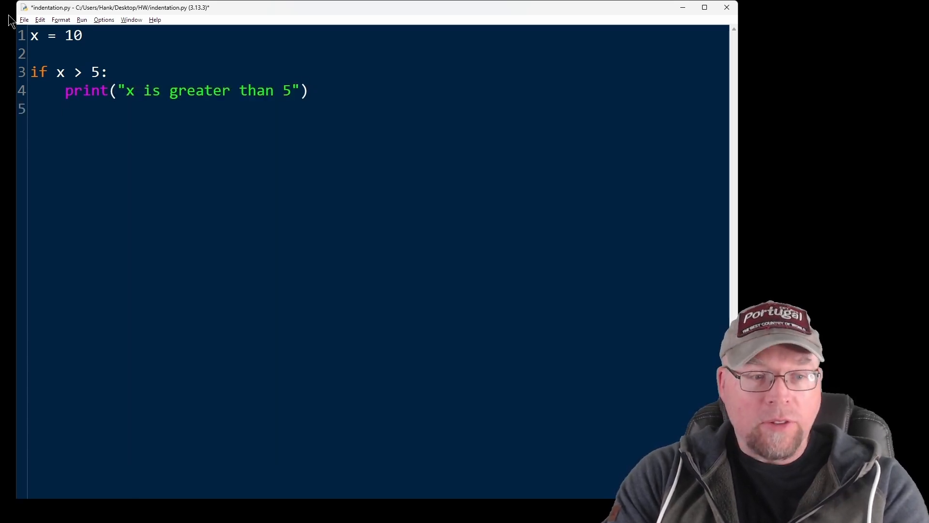
Add an indented 'Still inside' print and an unindented "Now we're outside the block" print.
text(print()
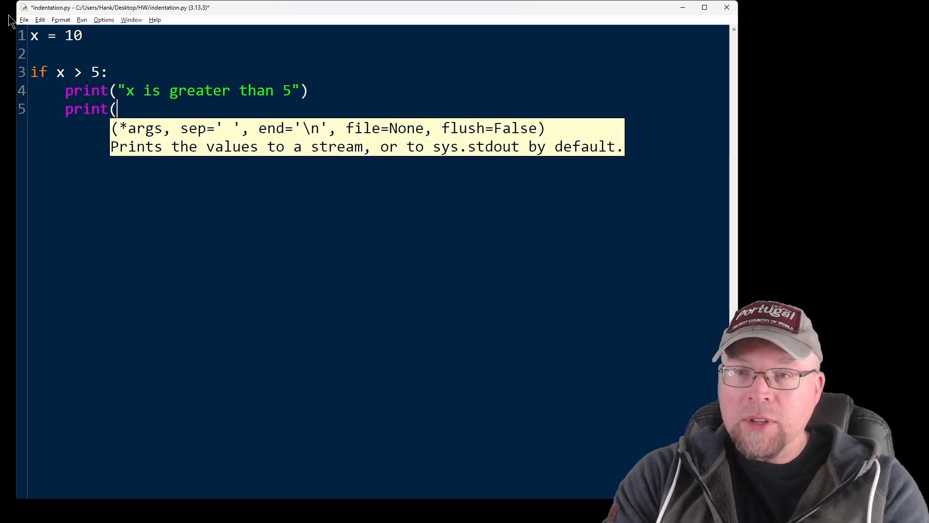
text("Still nside the if block)
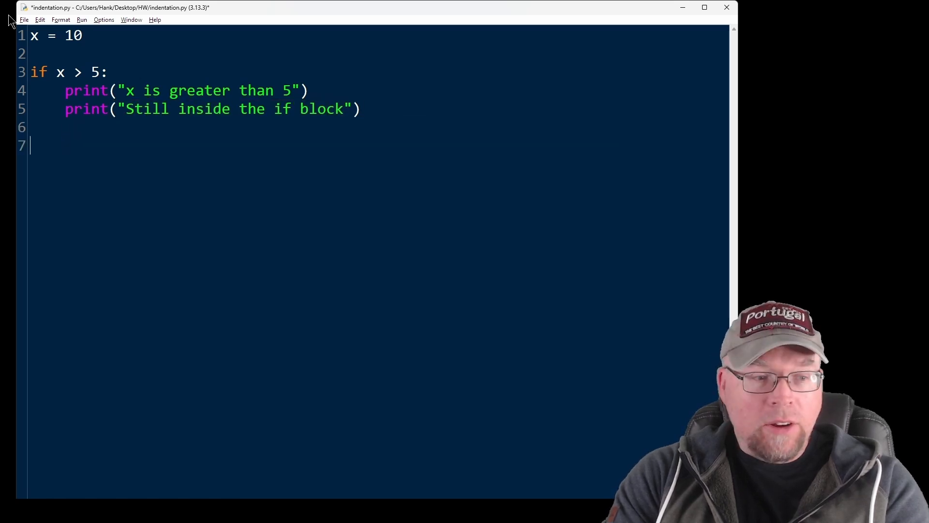
text(print(")
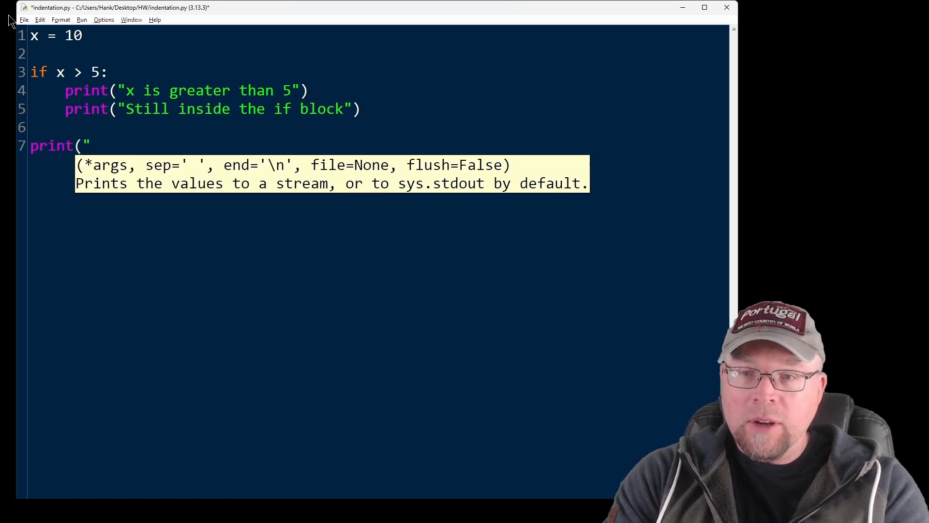
text(Now we're ou)
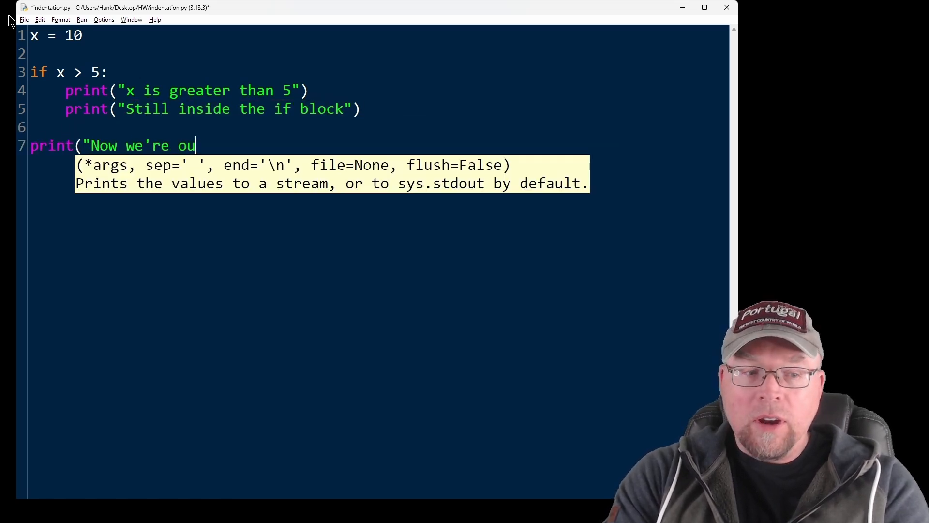
text(tside the block)
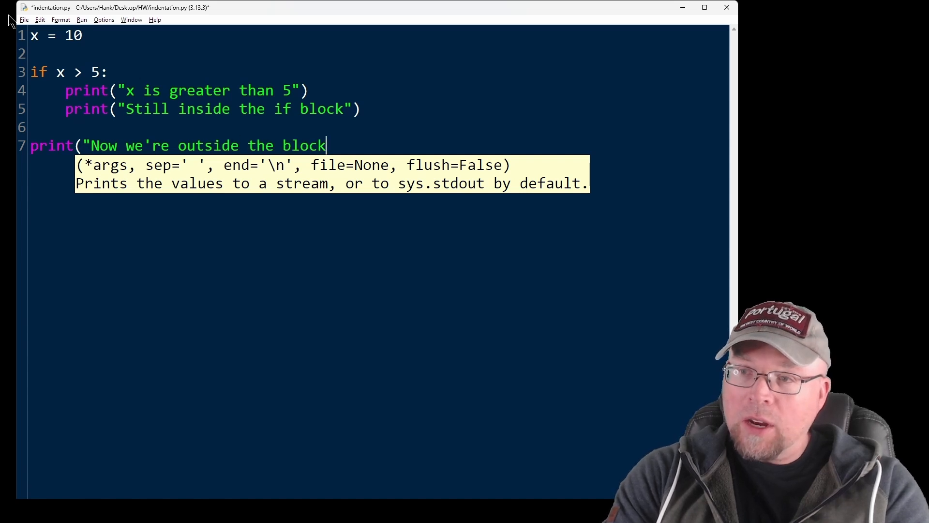
text("))
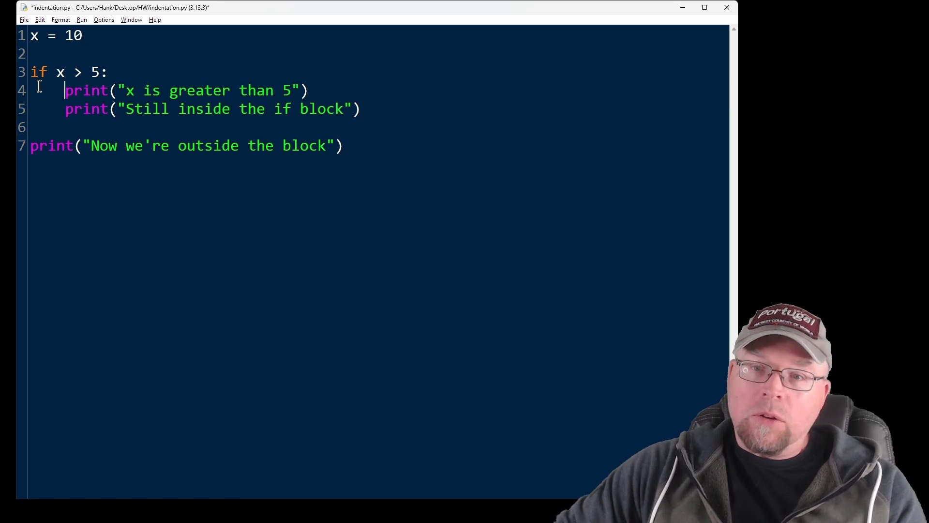
drag(65, 90, 362, 108)
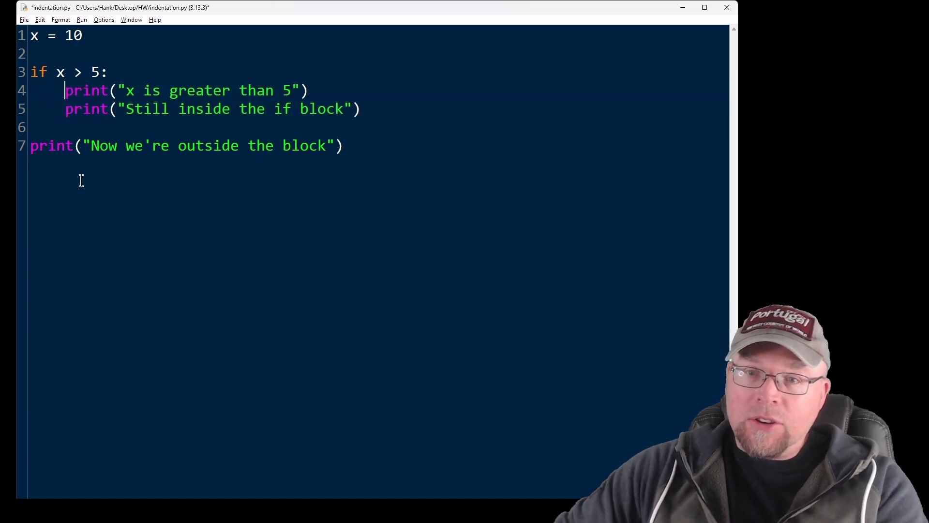
Break the indentation, dismiss the unexpected indent error, and rerun the script with F5.
key(Backspace)
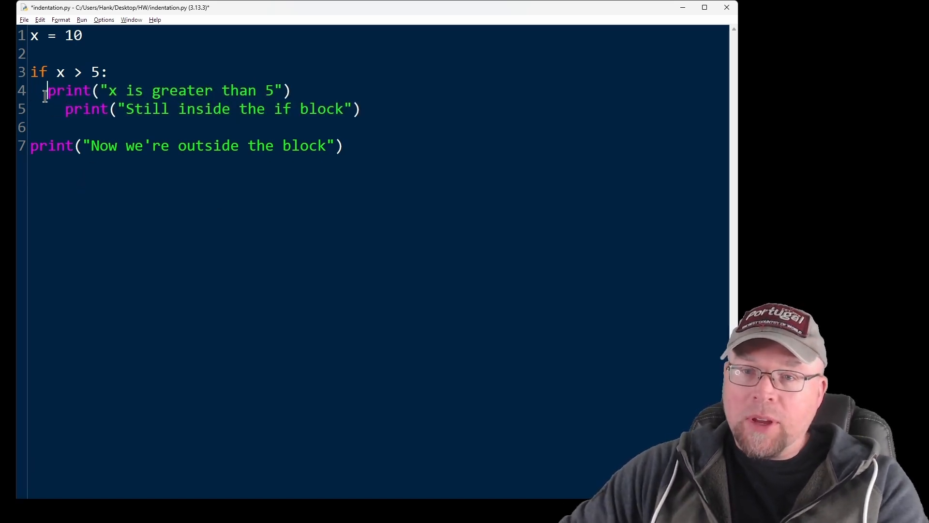
drag(47, 90, 291, 90)
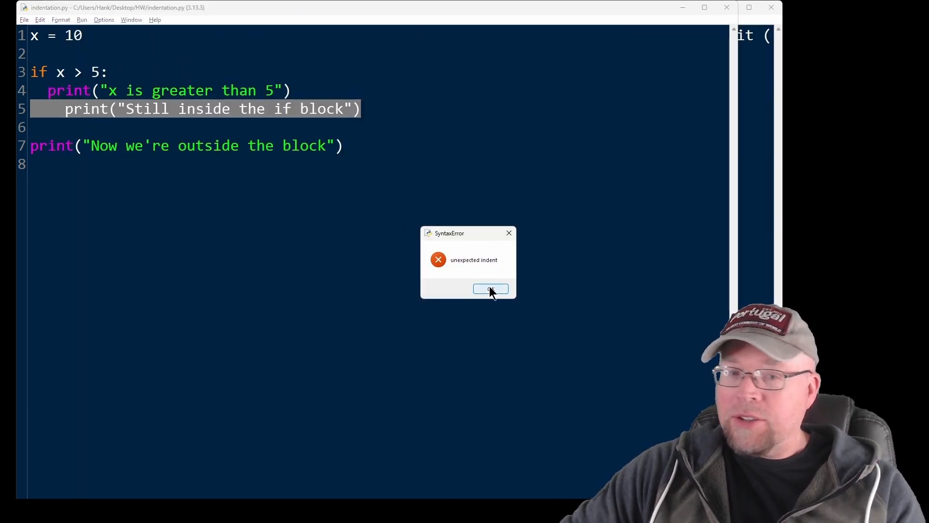
click(490, 288)
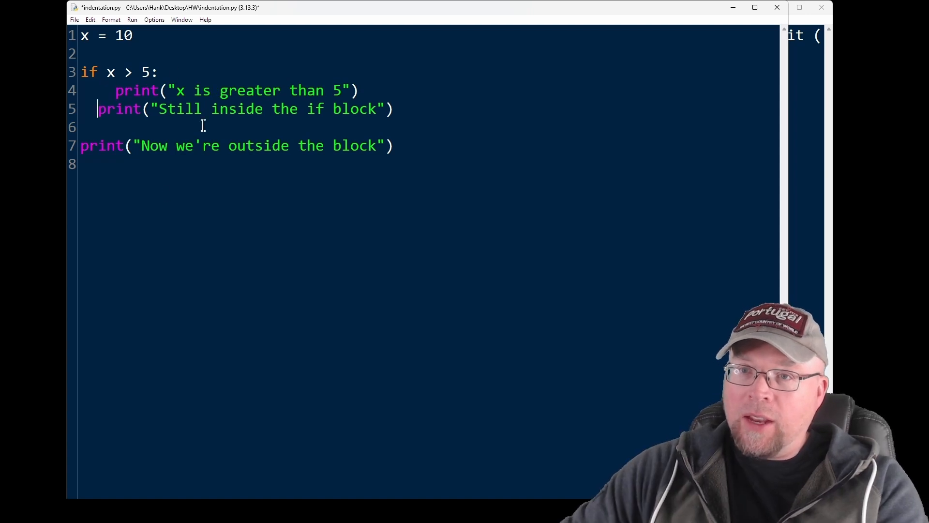
key(F5)
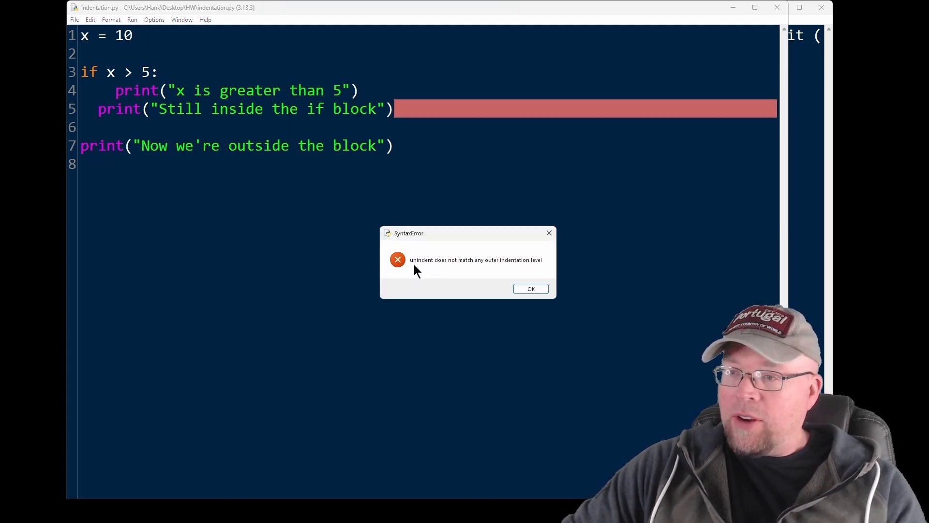
mouse_move(518, 264)
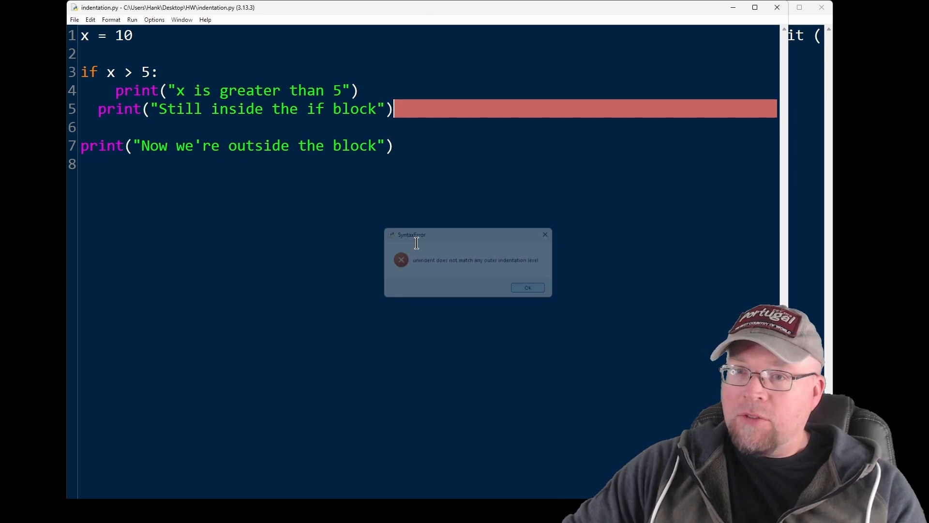
Indent line 5's print to match line 4, then select all the code.
click(526, 288)
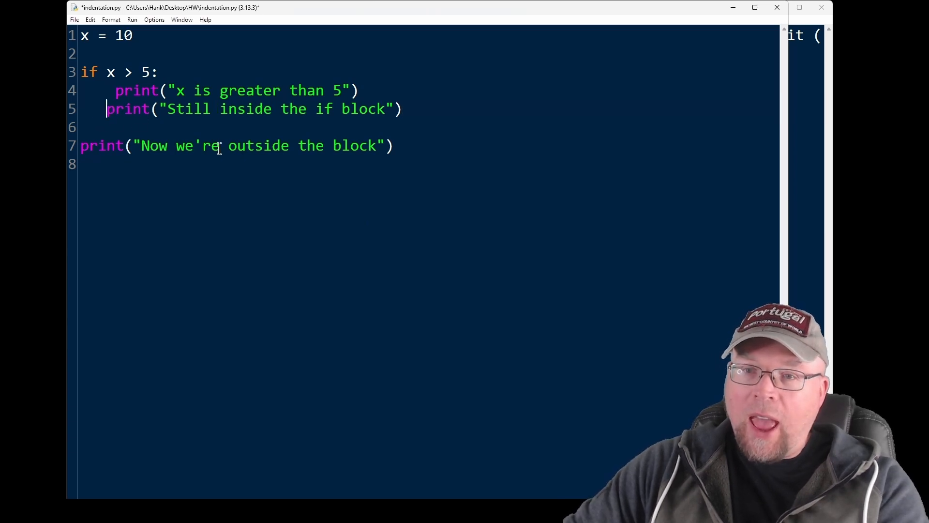
key(Tab)
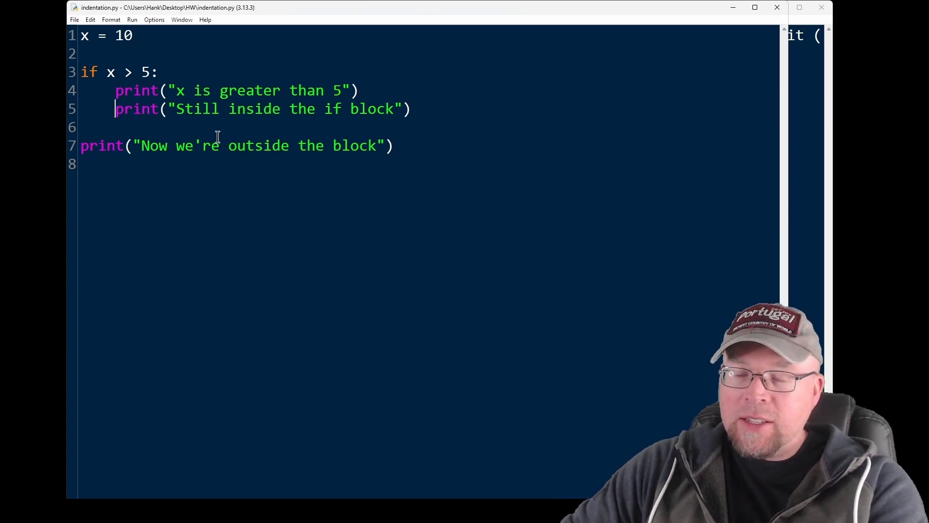
mouse_move(321, 182)
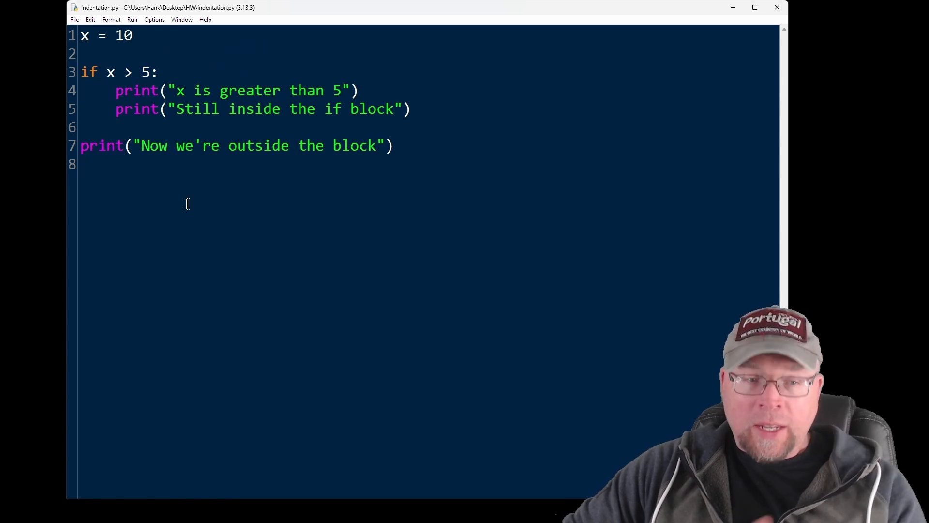
click(116, 109)
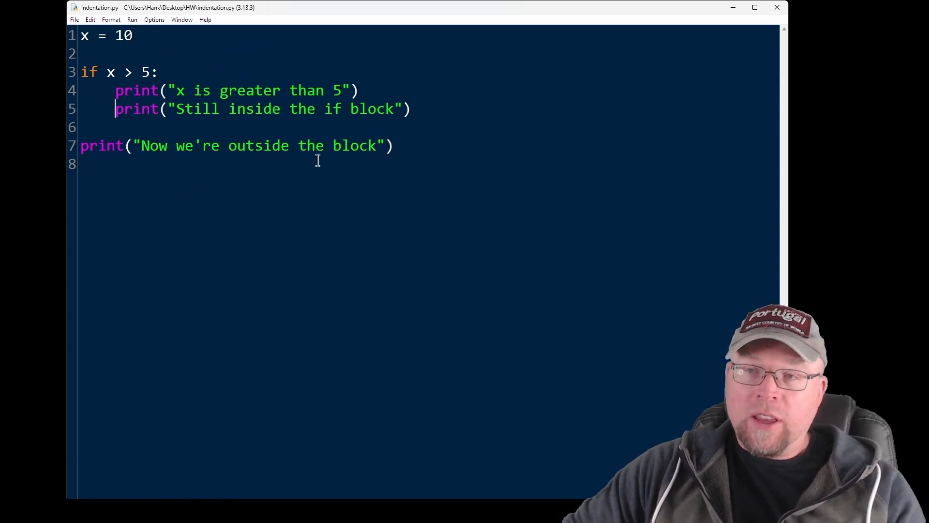
drag(116, 90, 393, 145)
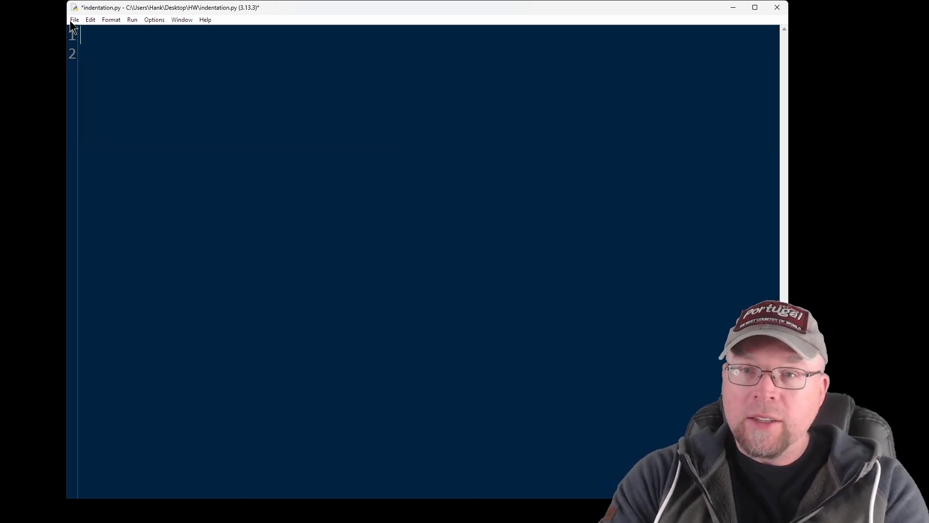
Write age = 20 and an if branch for age 13 printing "You're a child".
text(age =)
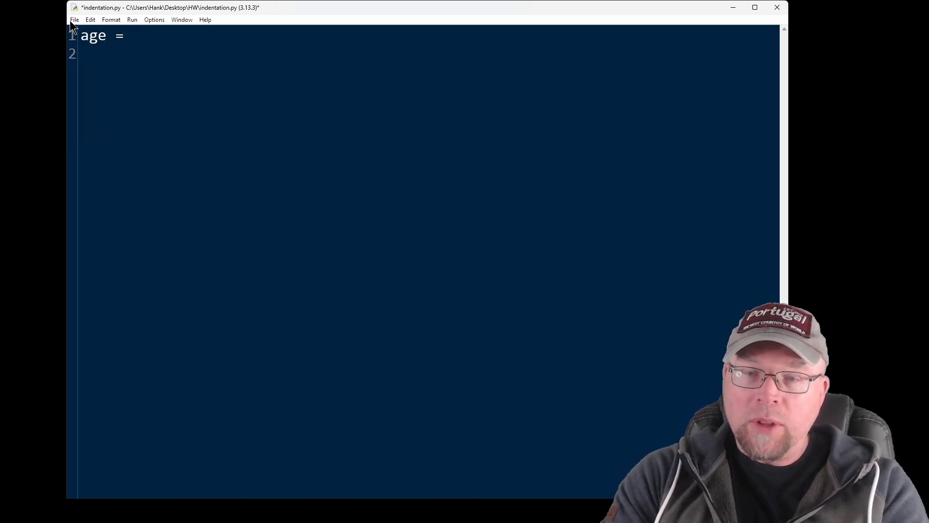
text(20)
text(if age <)
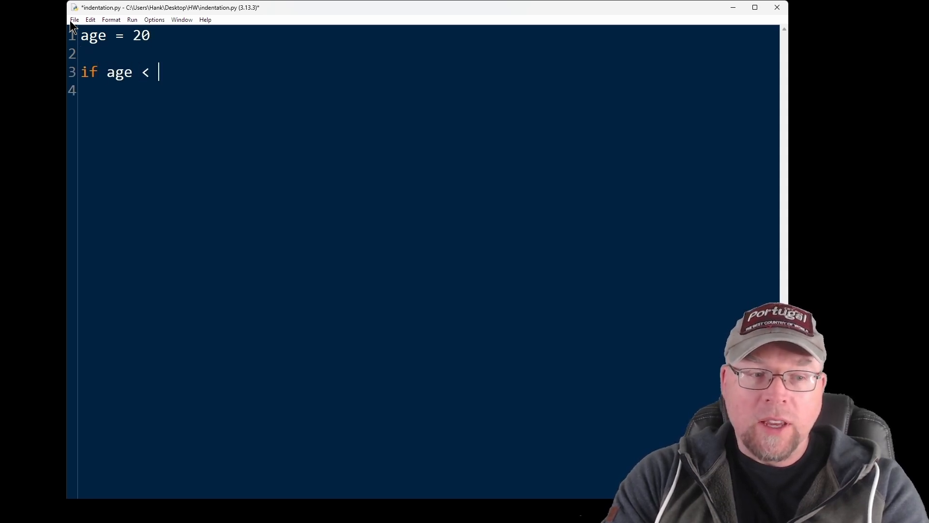
text(13:)
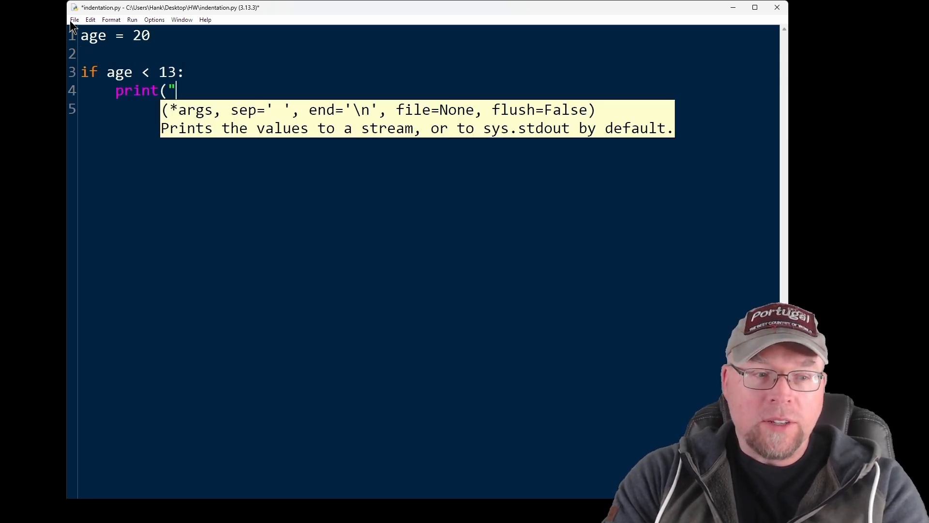
text(You're a child)
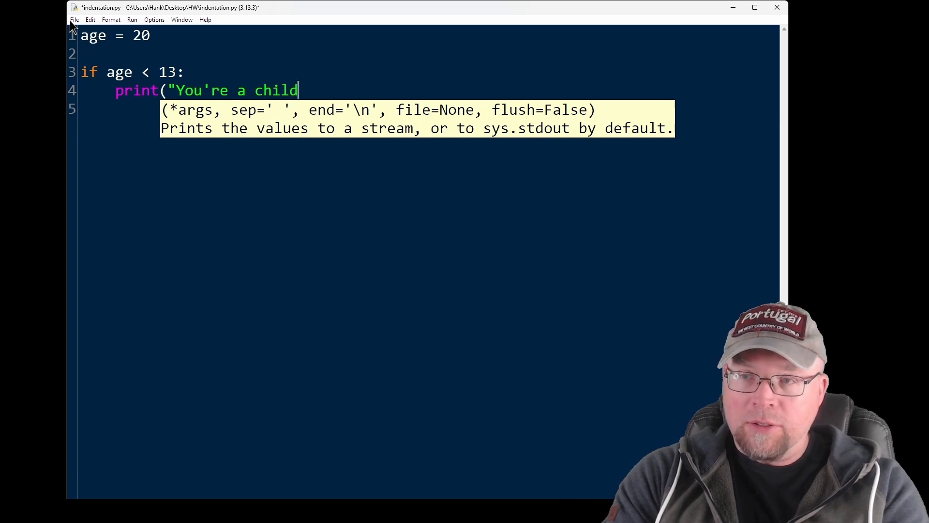
text("))
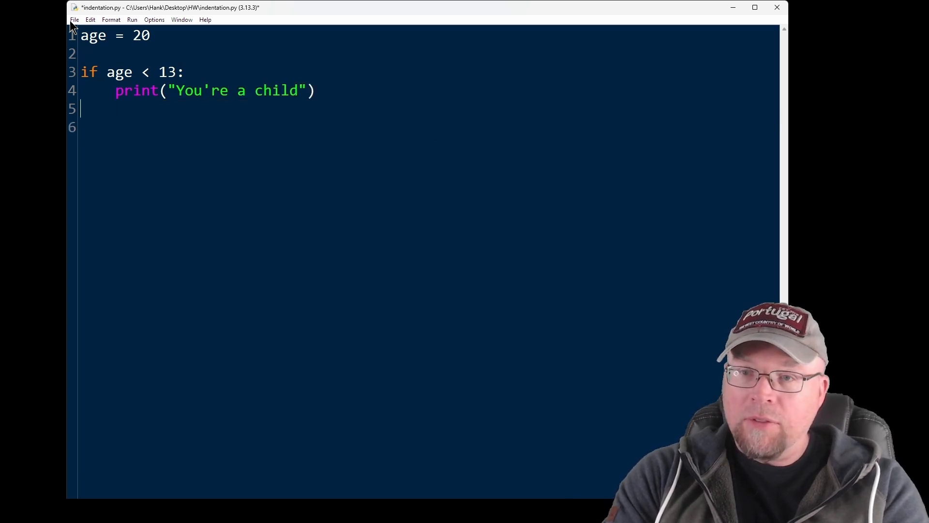
Add the elif branch printing the teenager message and the else branch.
text(elif age < 18:)
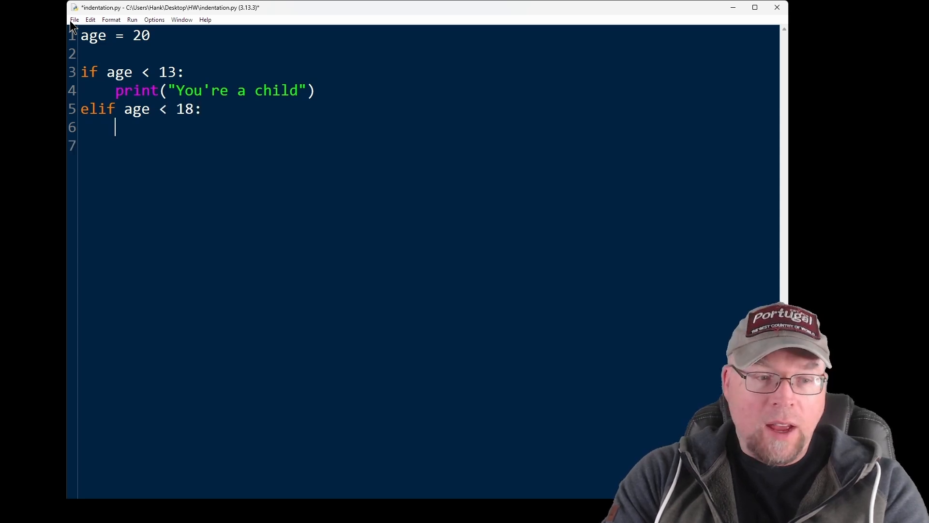
text(print("yo)
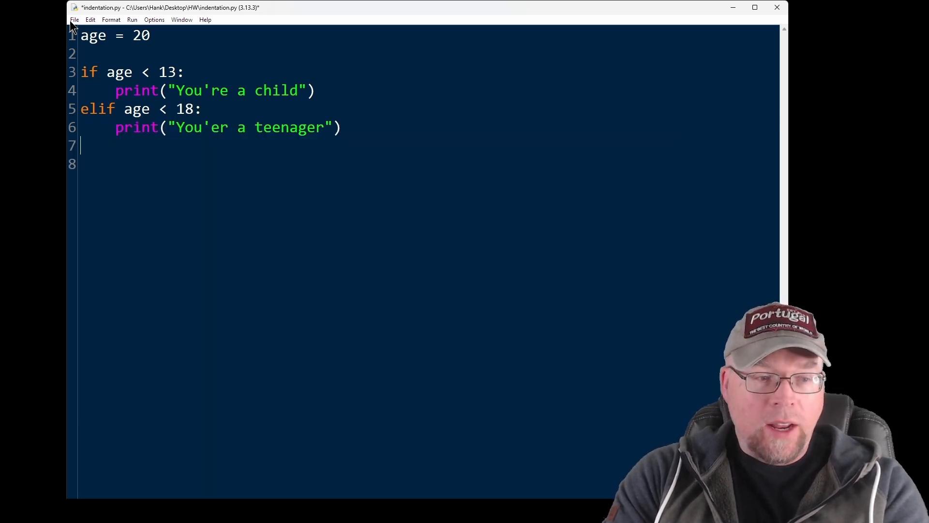
text(else:)
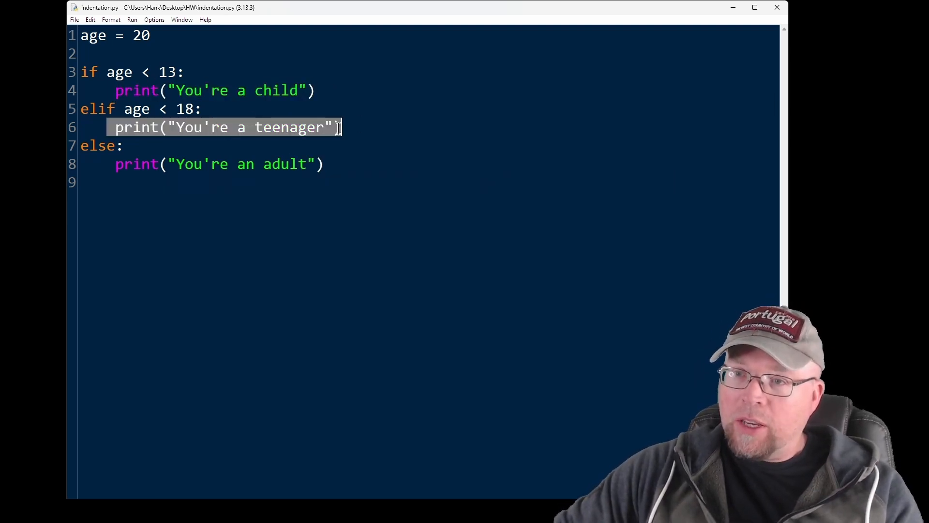
click(369, 174)
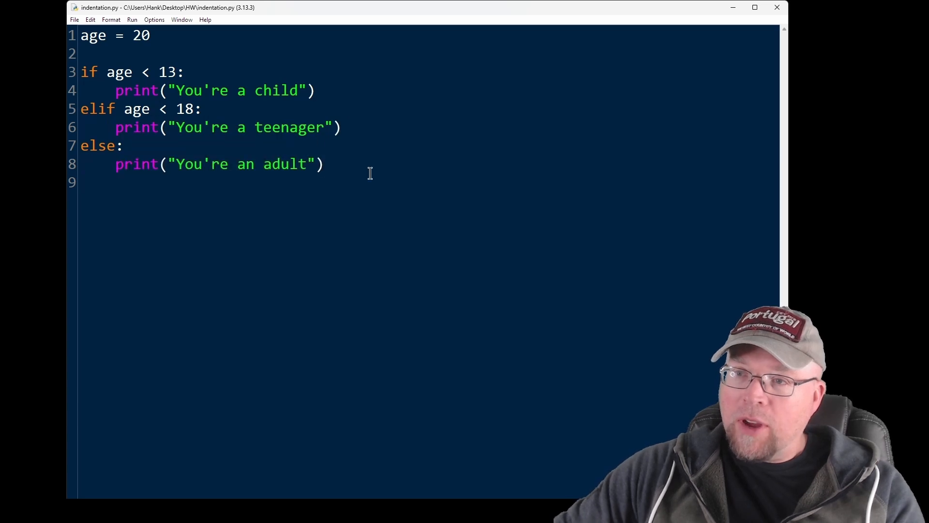
Type print("Bye!") on a new indented line in the child branch.
text(p)
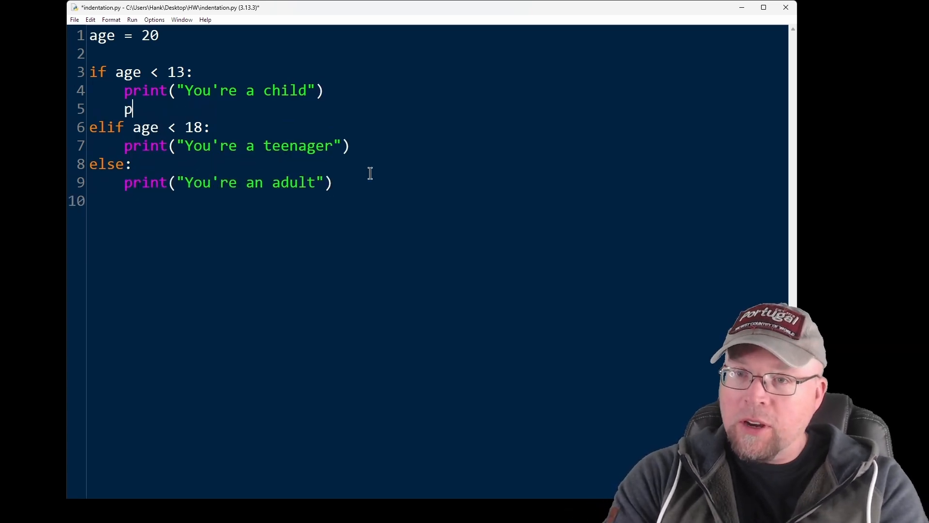
text(rint(")
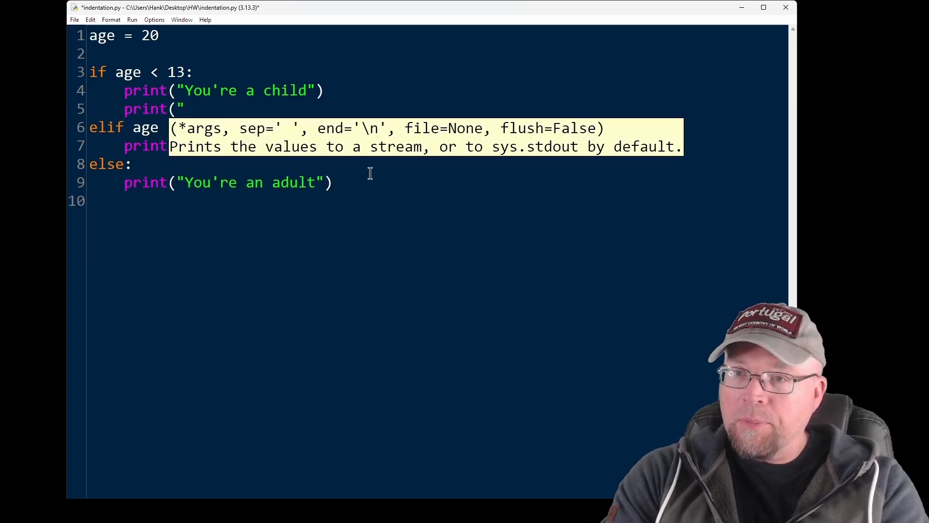
text("Bye!"))
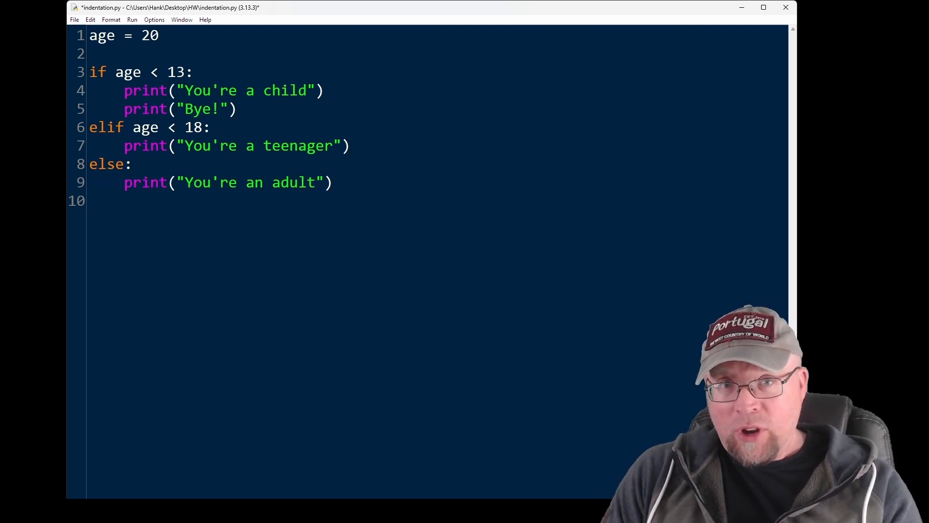
click(92, 164)
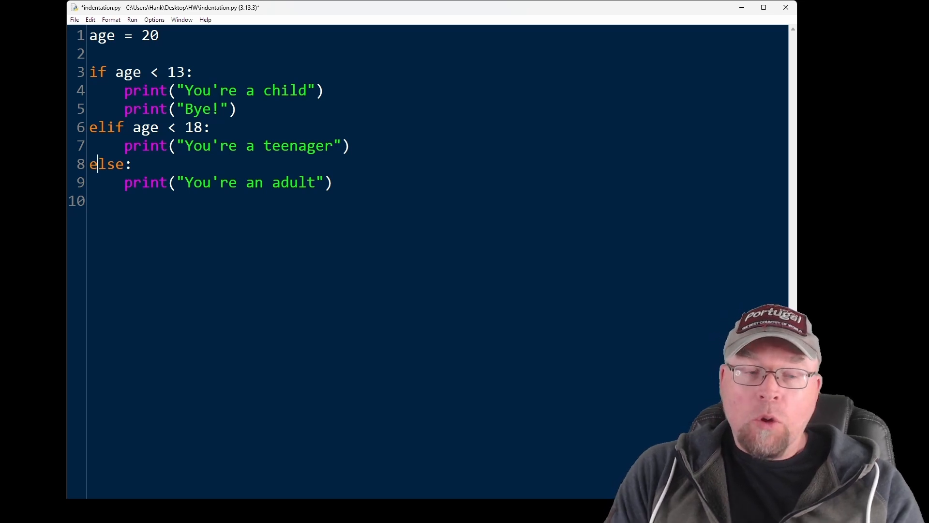